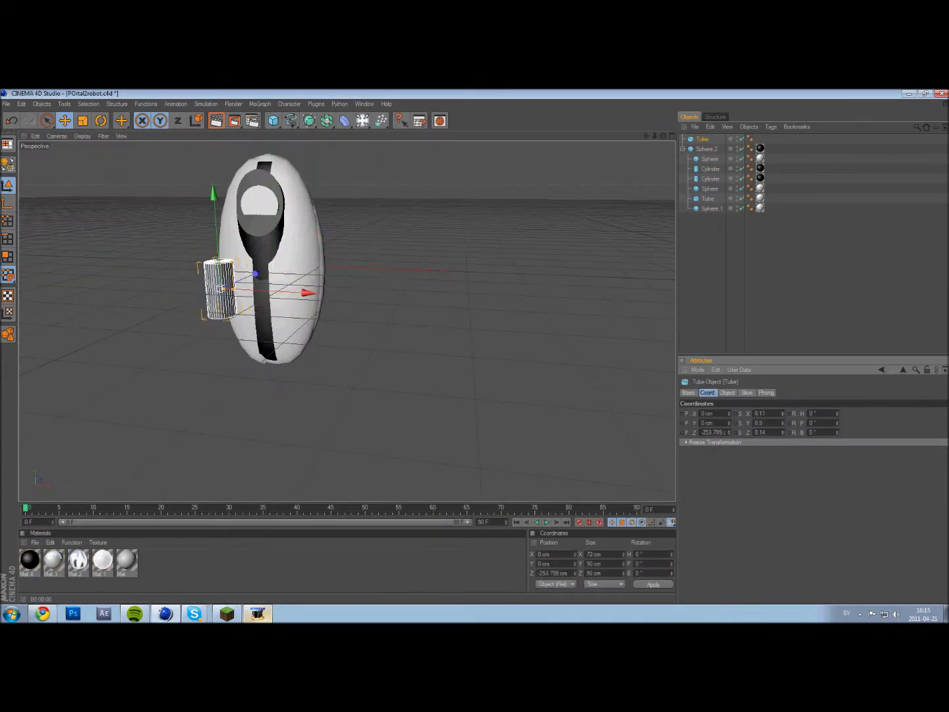
Add sphere and cone primitives for the red eye and black pointed top pieces
double_click(29, 561)
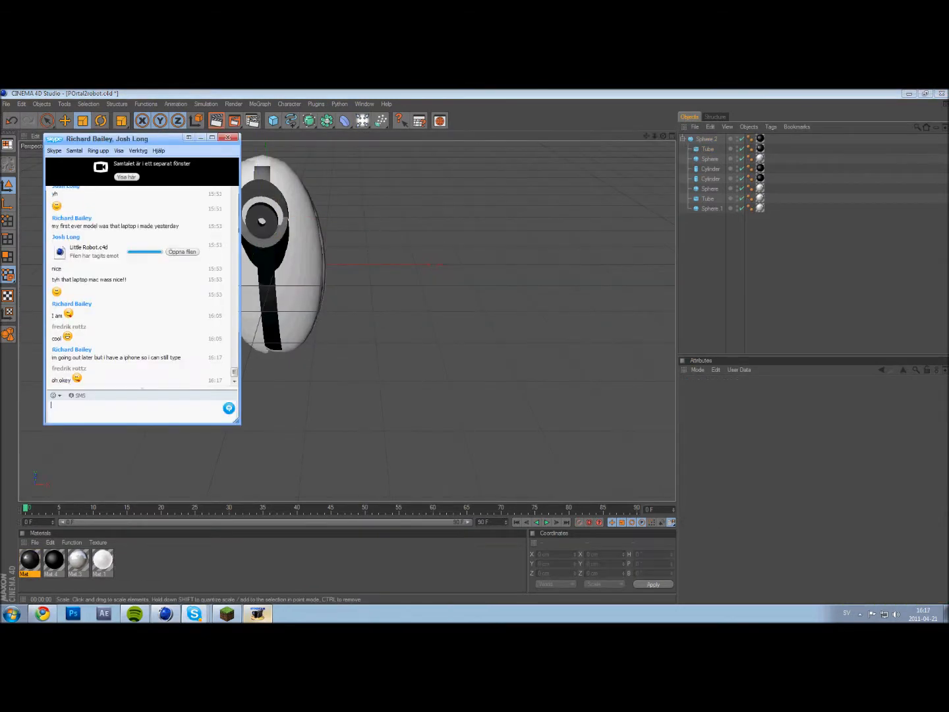
click(230, 137)
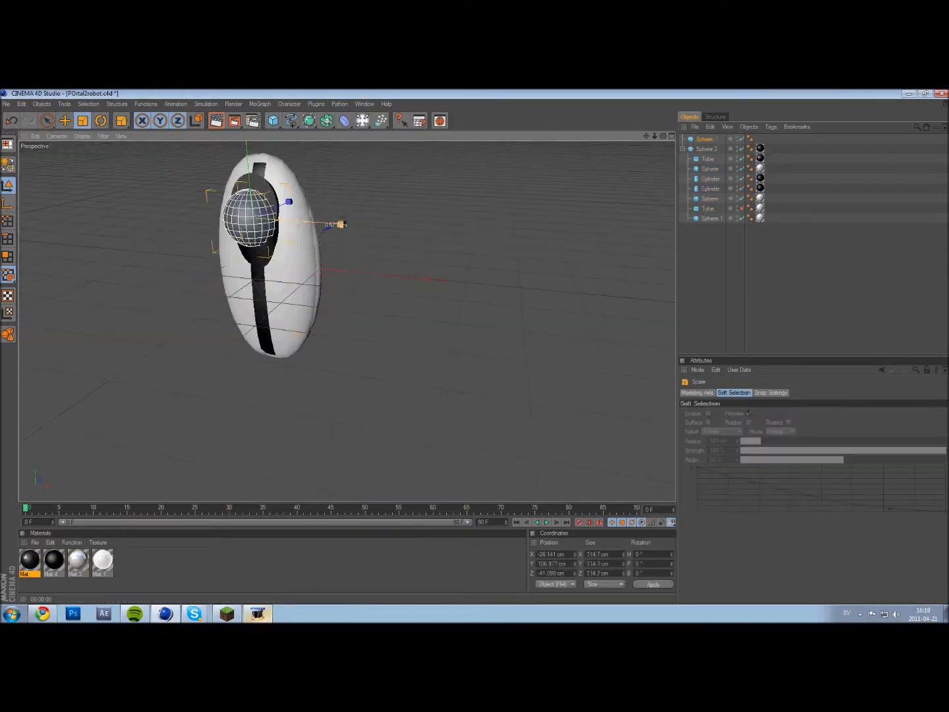
double_click(29, 562)
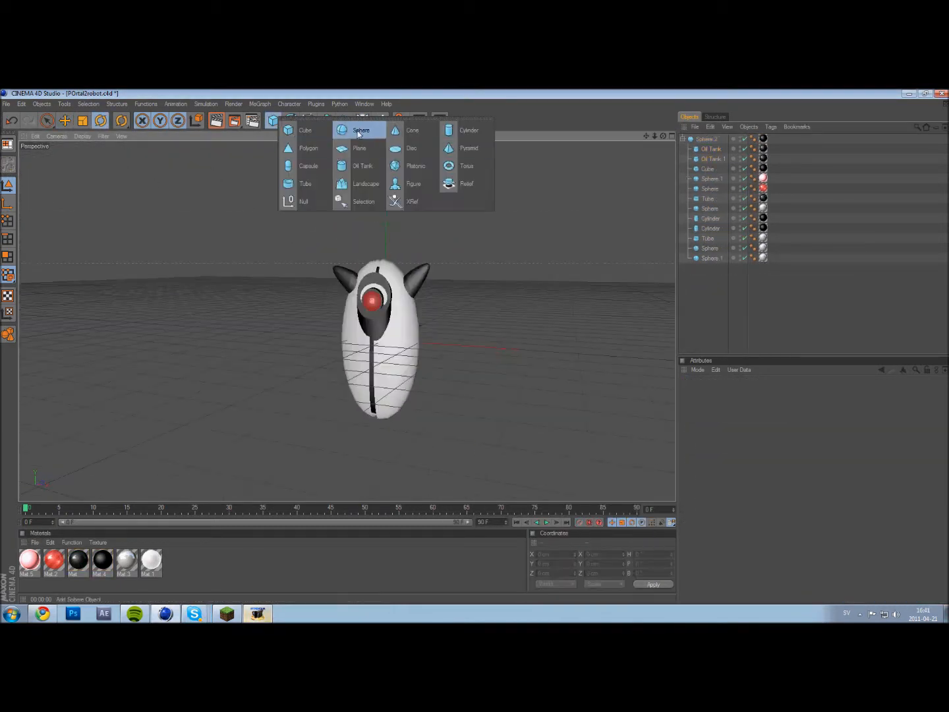
Add a new sphere to flatten into the oval pad at the arm's end
click(362, 129)
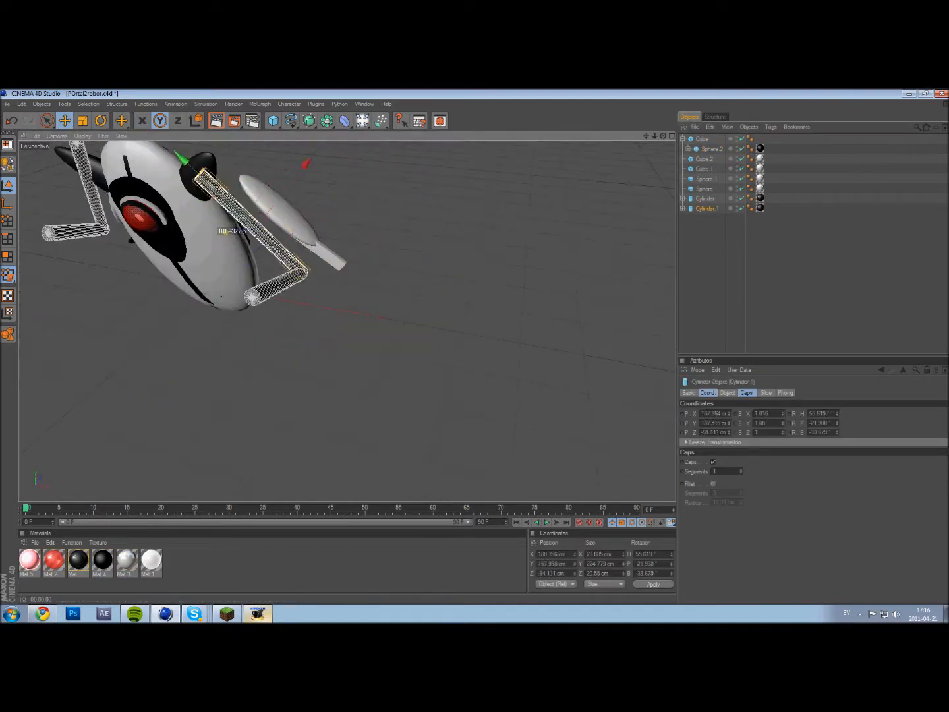
Duplicate the arm hierarchy for the remaining limbs and render the posed robot on black
click(194, 614)
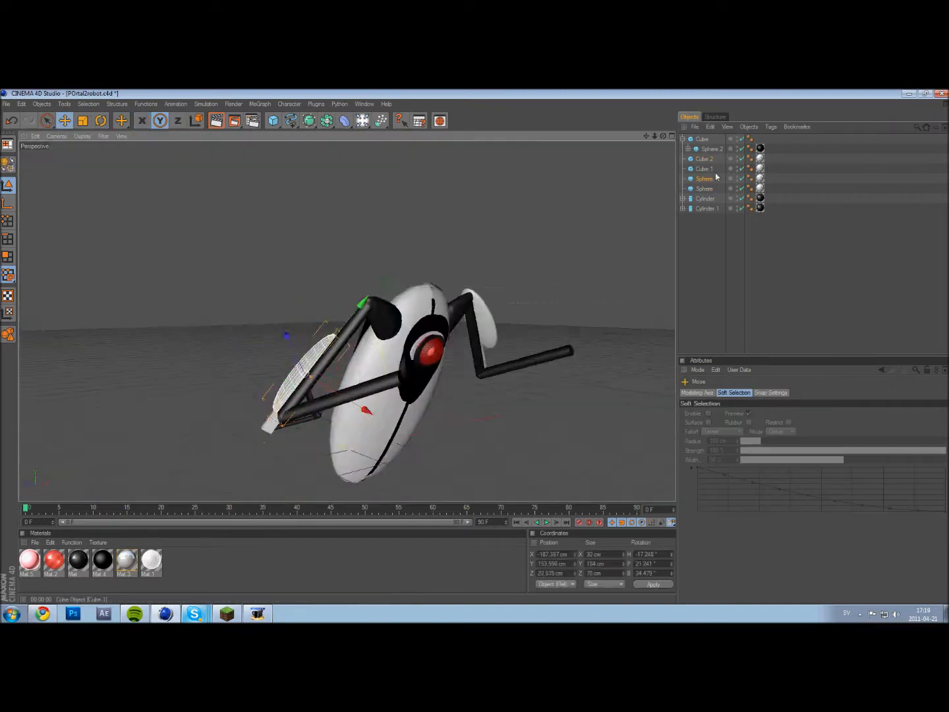
click(702, 140)
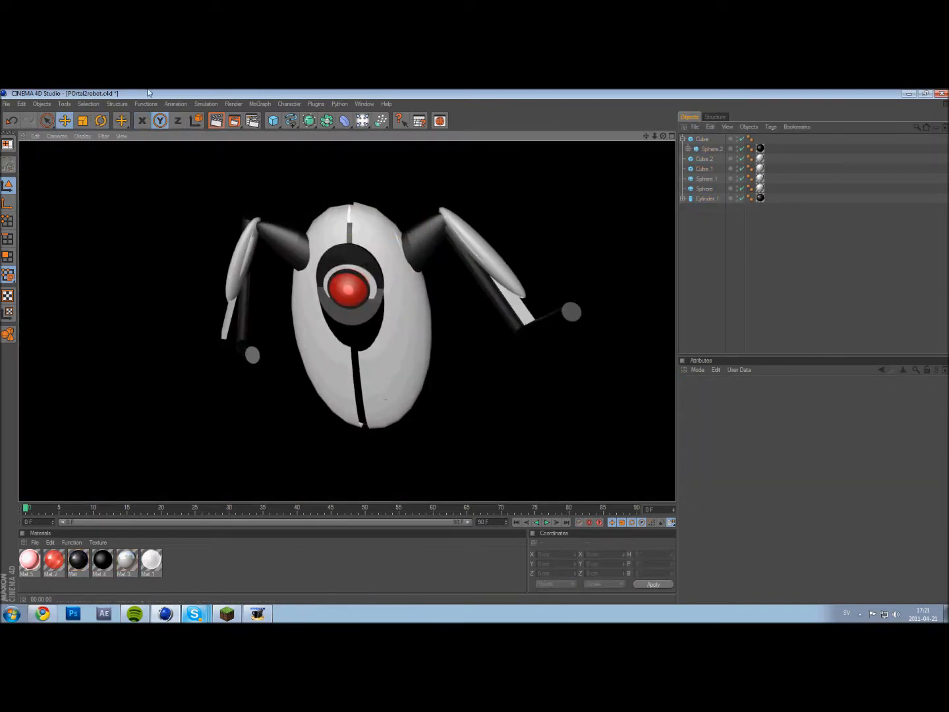
click(194, 614)
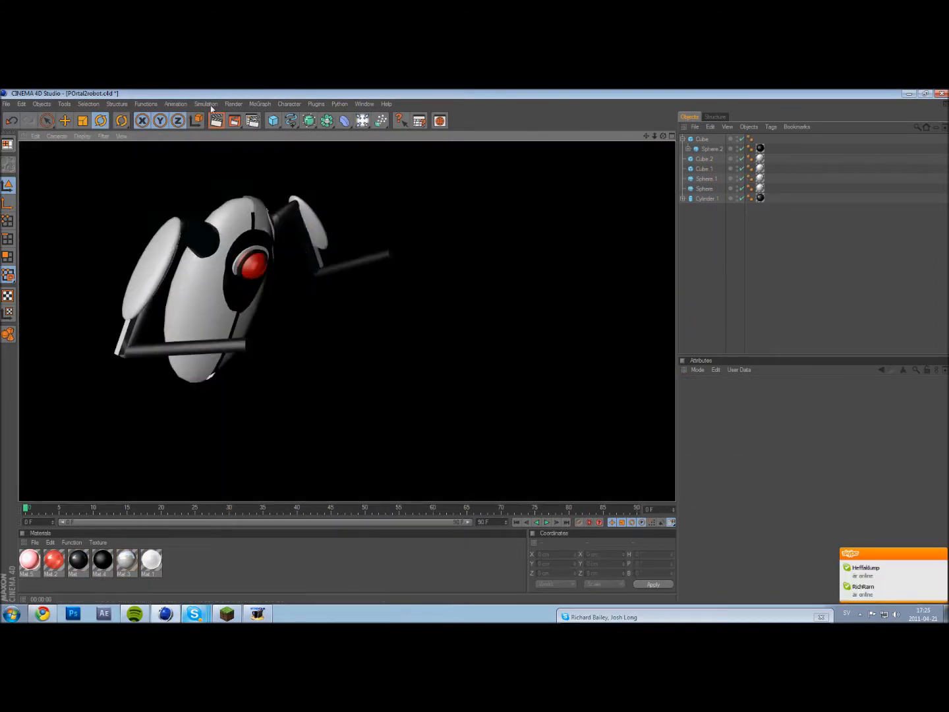
click(604, 617)
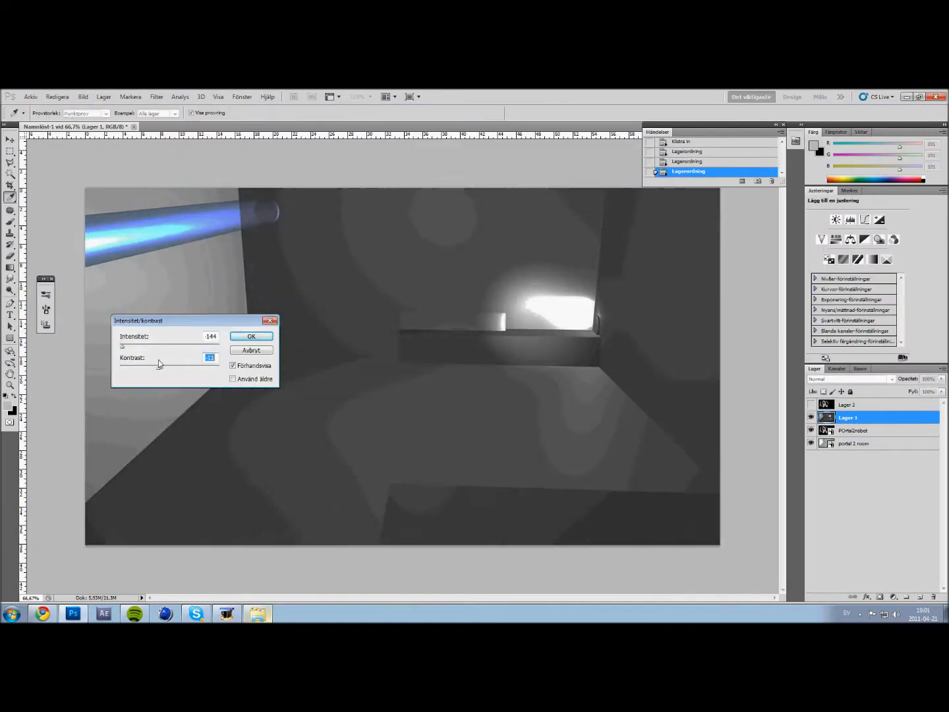
click(250, 336)
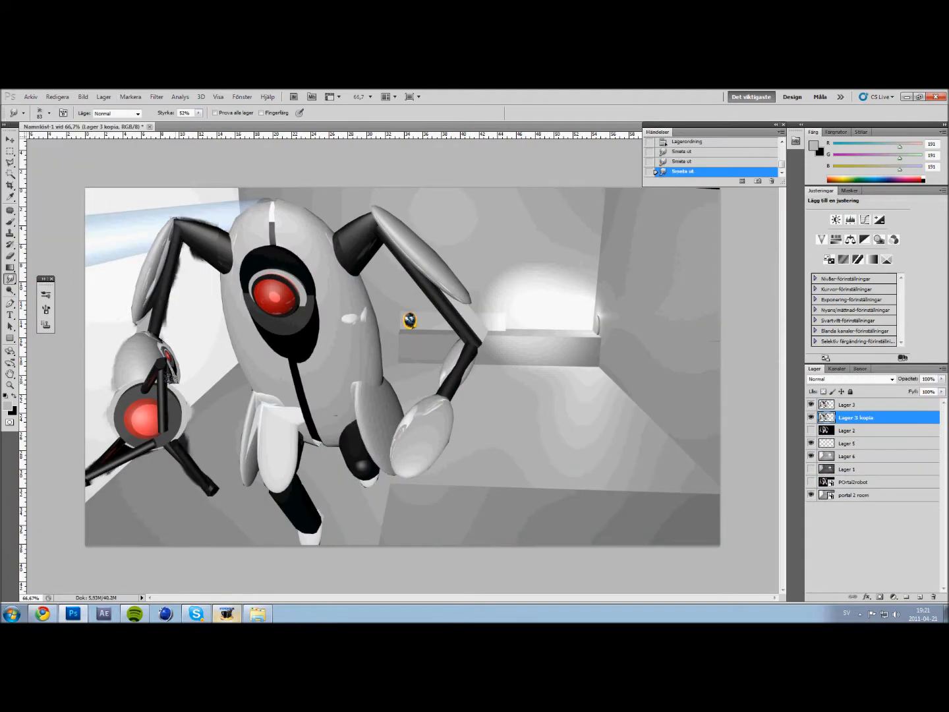
Bring up the browser window with the Portal 2 video page
click(43, 615)
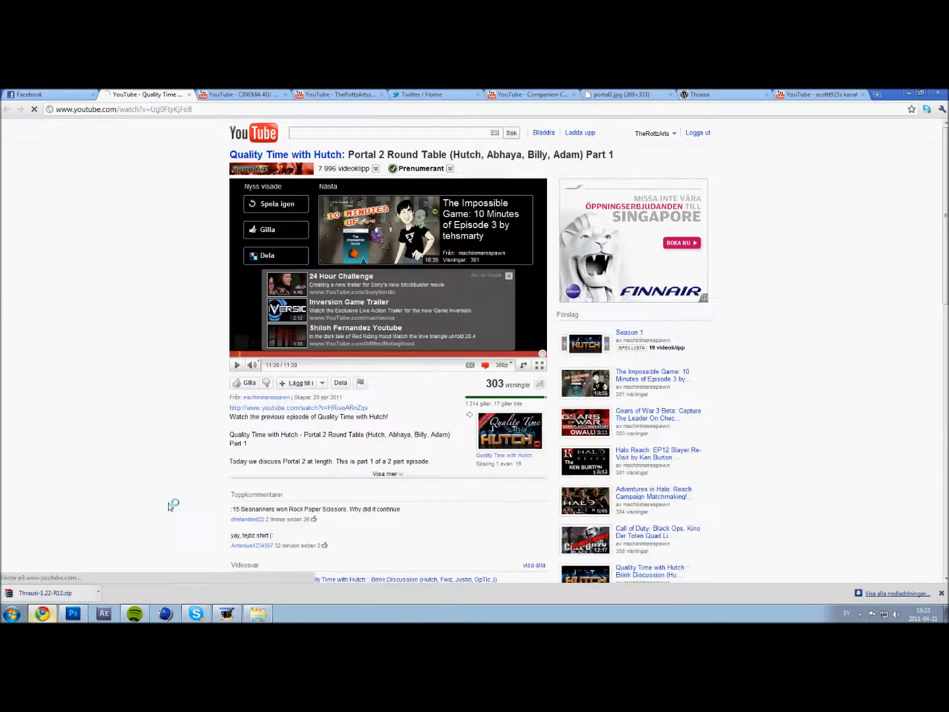
Switch to a browser tab showing a Portal 2 image and start a new search
click(73, 613)
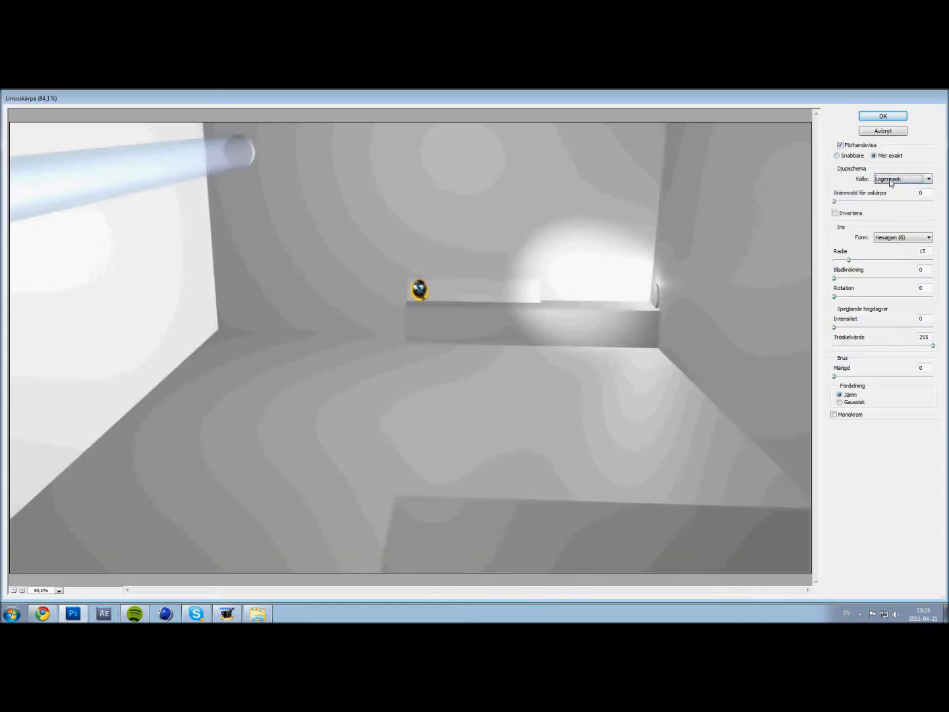
click(883, 116)
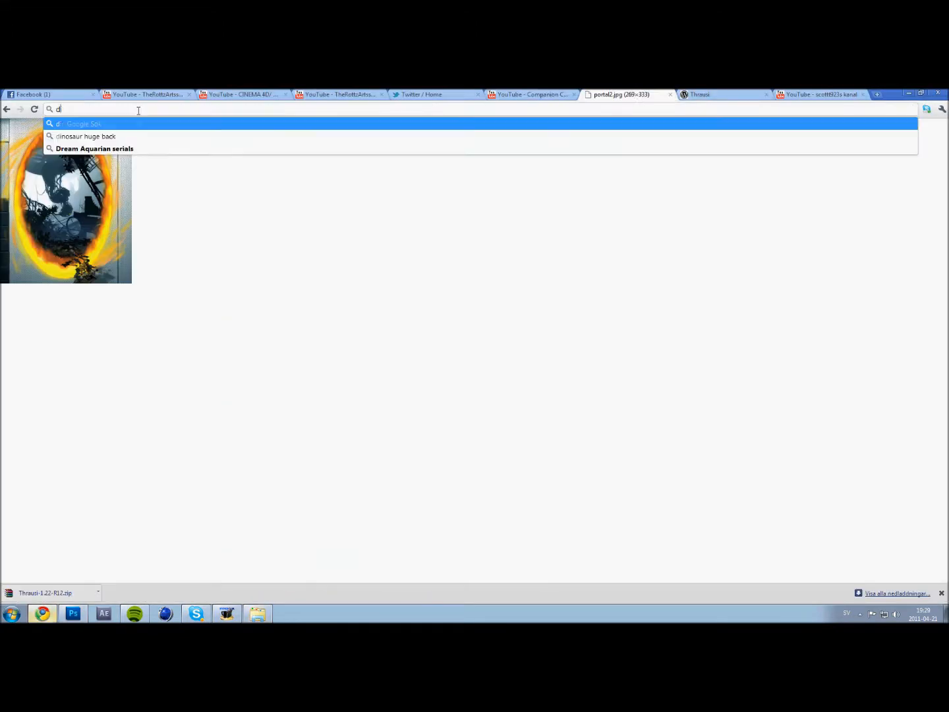
Find scrap yard images and start Bevel and Emboss styling on the scrap plate layer
click(72, 614)
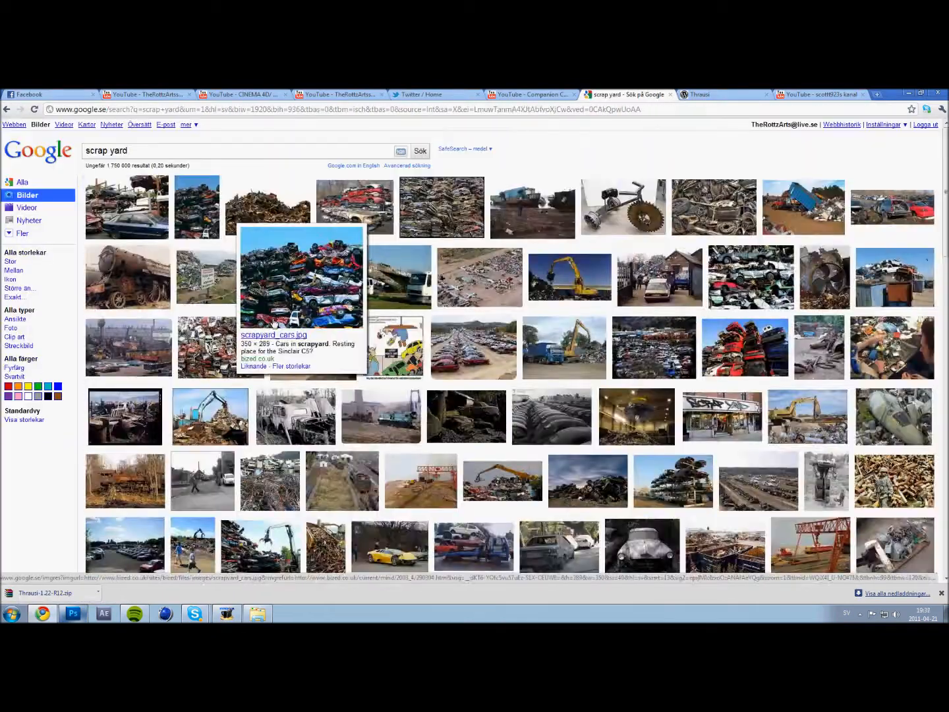
click(73, 613)
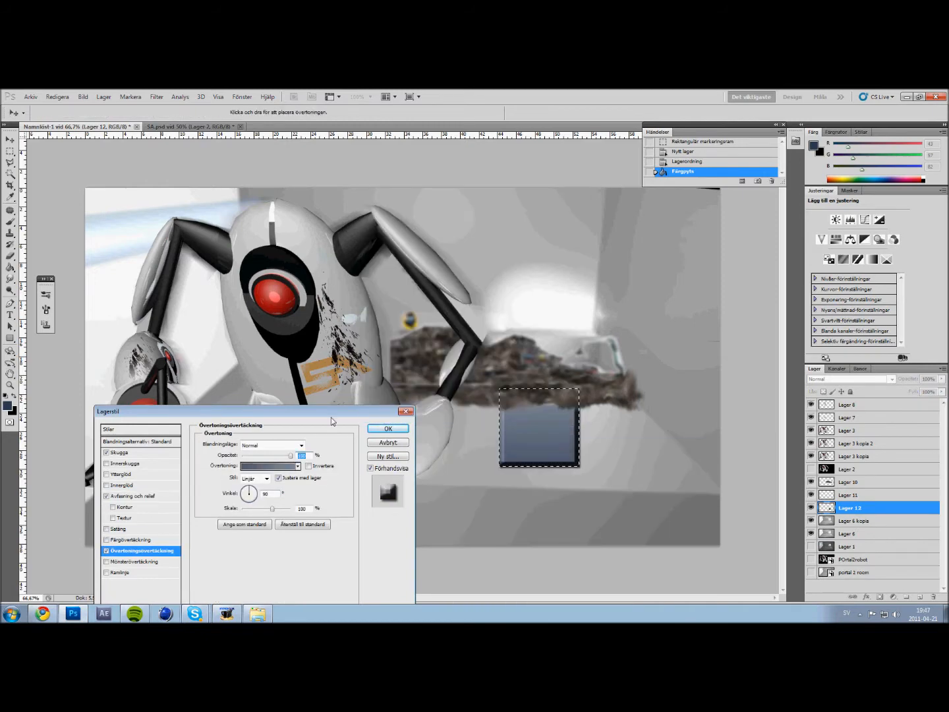
click(132, 496)
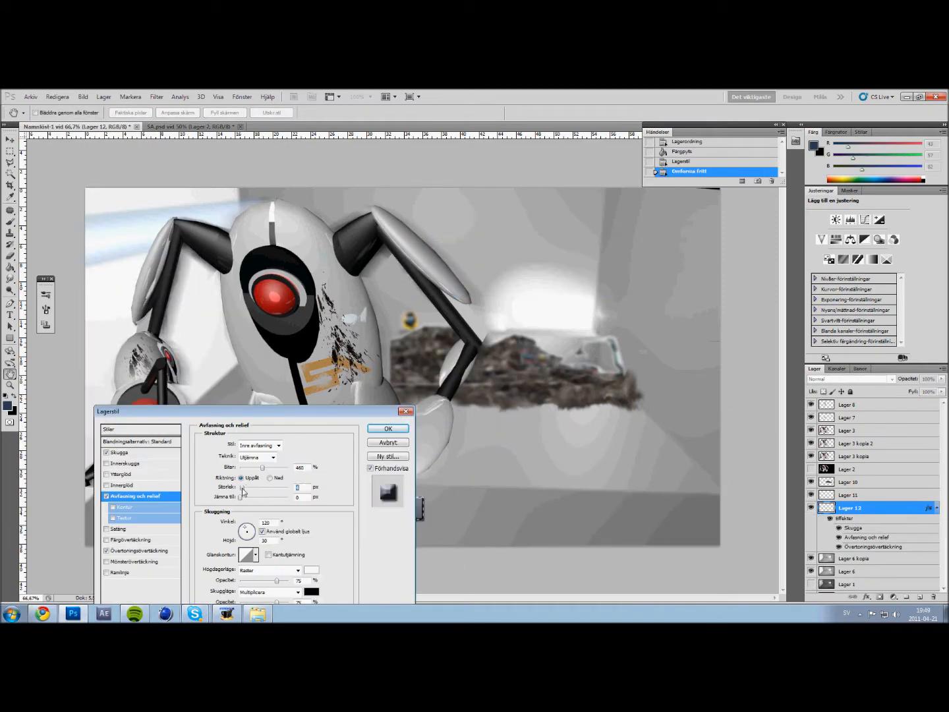
Recolour the tile panels, apply a Drop Shadow layer style, then return to the browser
click(388, 429)
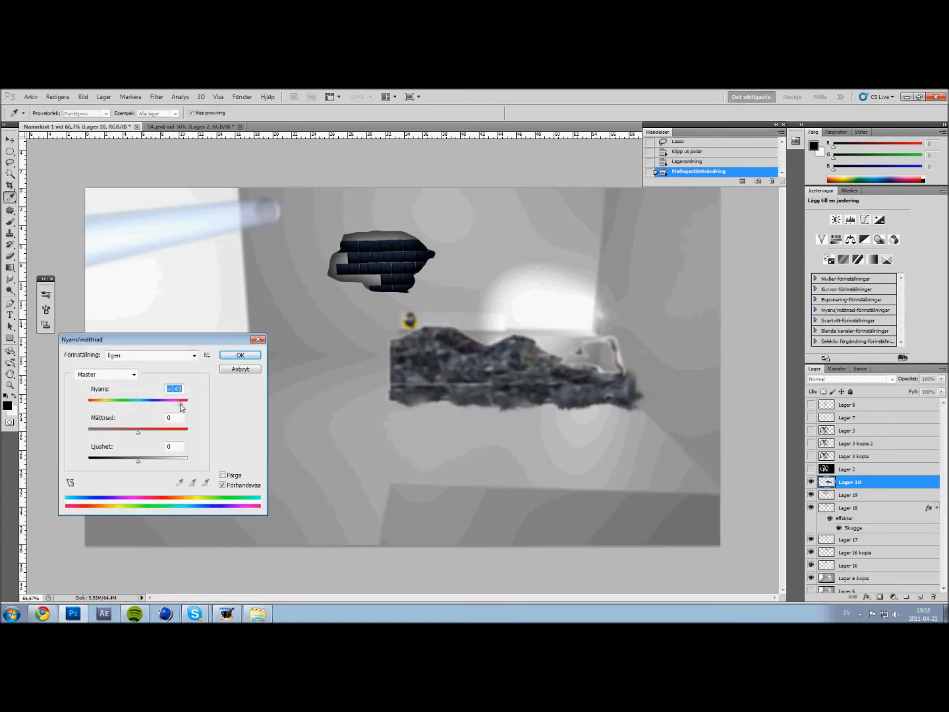
click(240, 355)
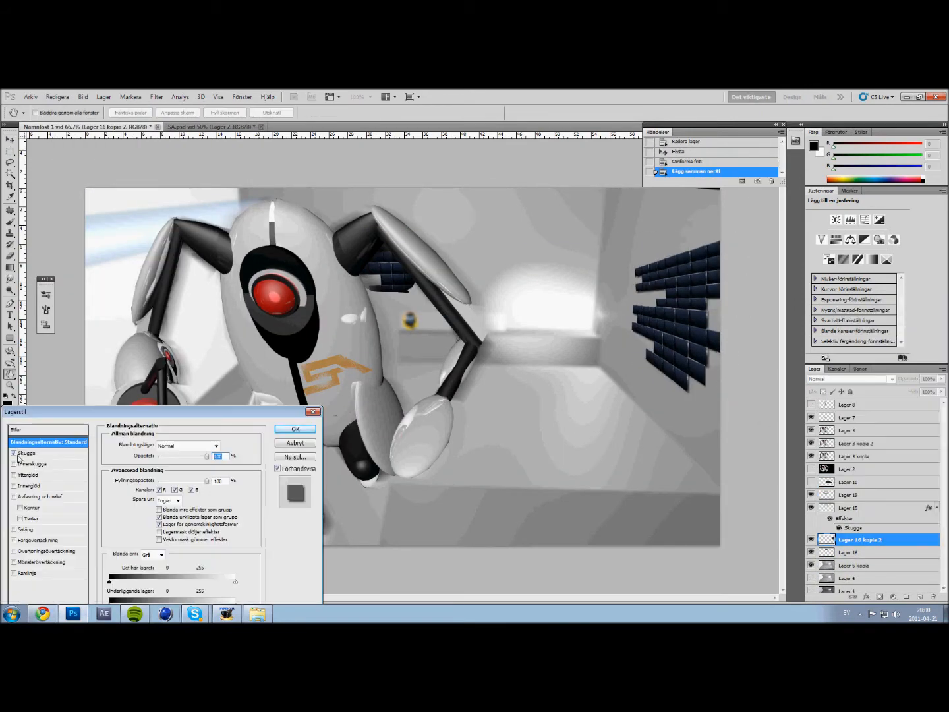
click(295, 430)
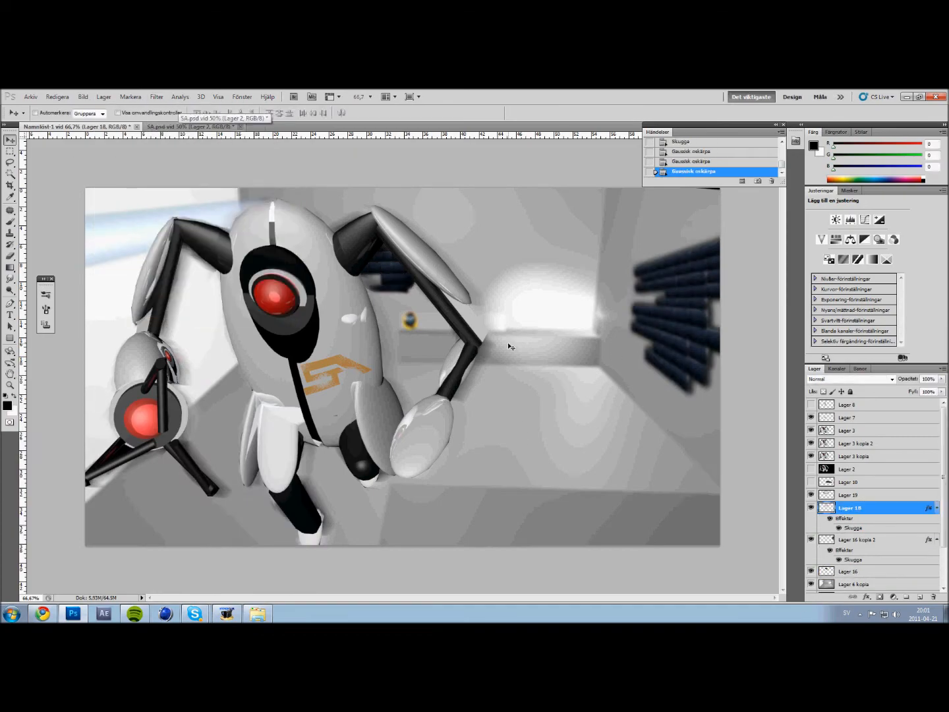
click(58, 96)
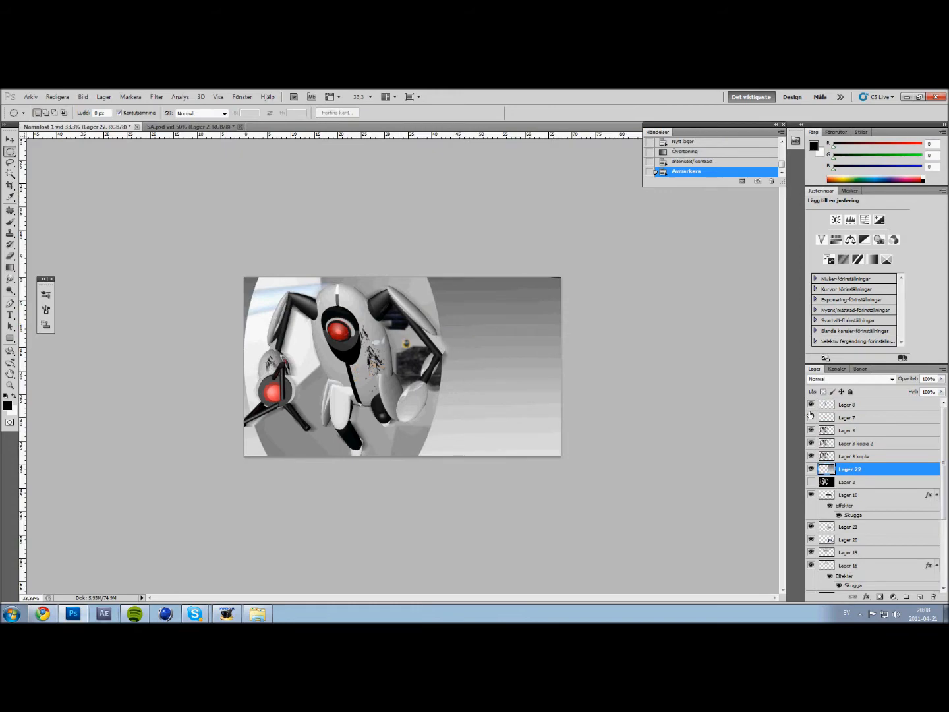
click(42, 614)
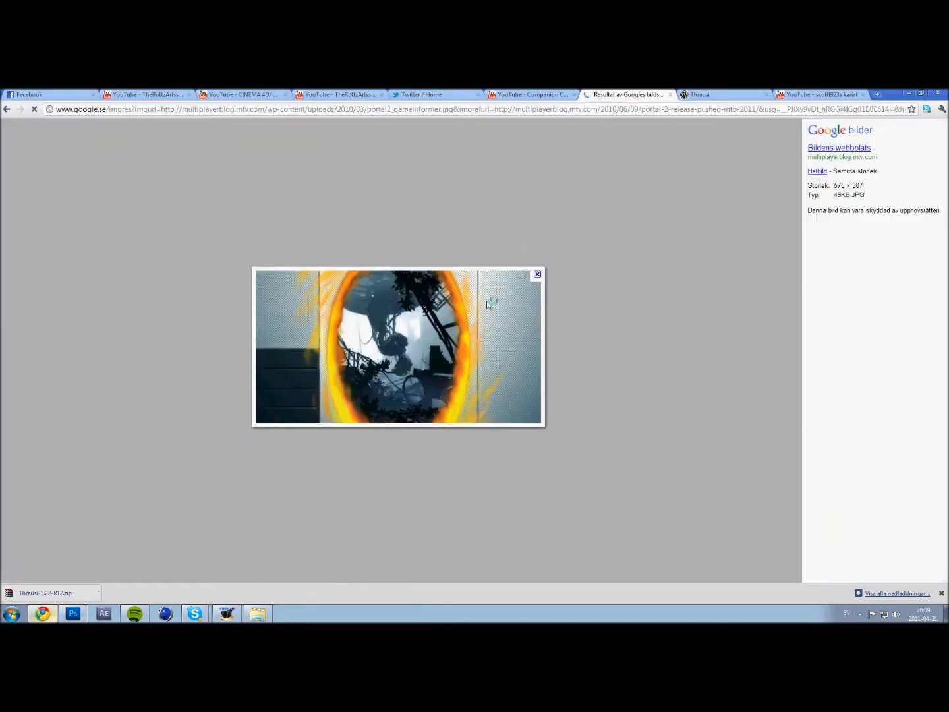
Open a Google Images preview of an orange Portal 2 portal picture
click(74, 613)
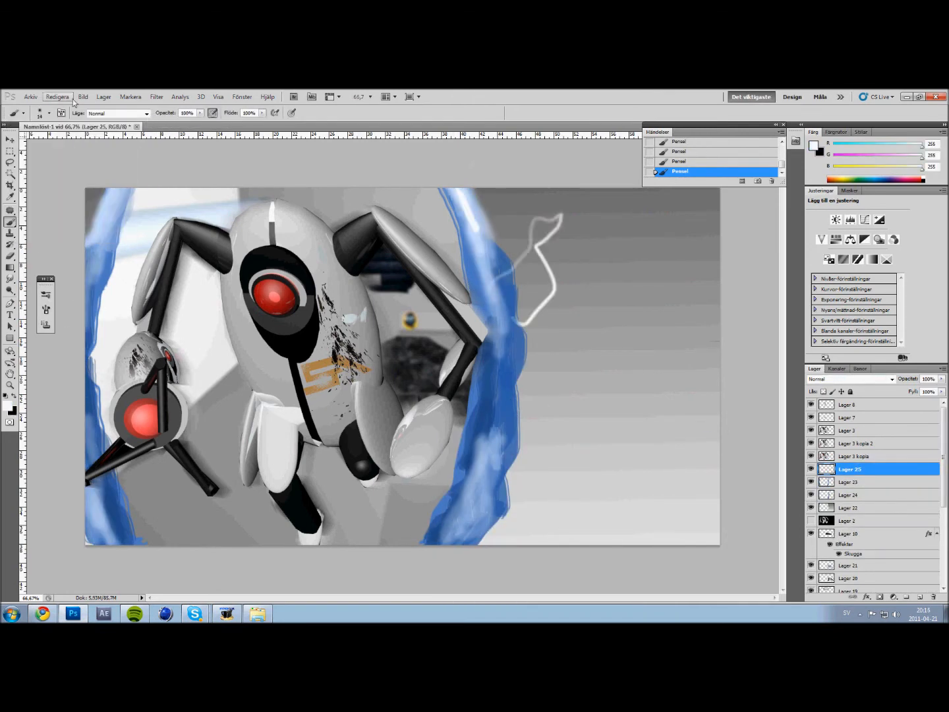
Apply Outer and Inner Glow so the small robot's eye glows blue
click(850, 494)
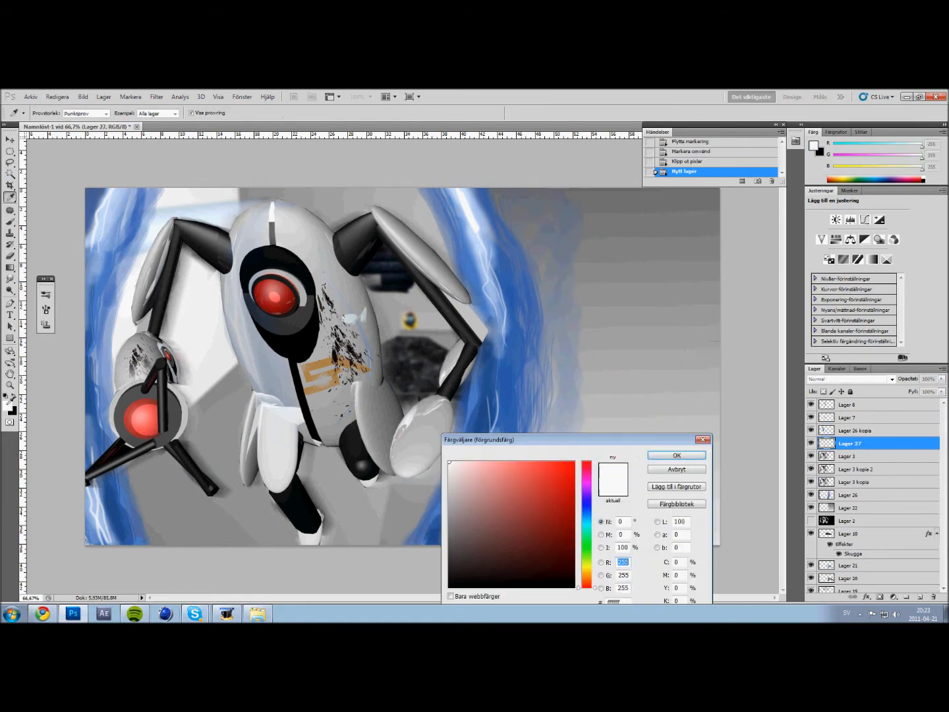
click(42, 613)
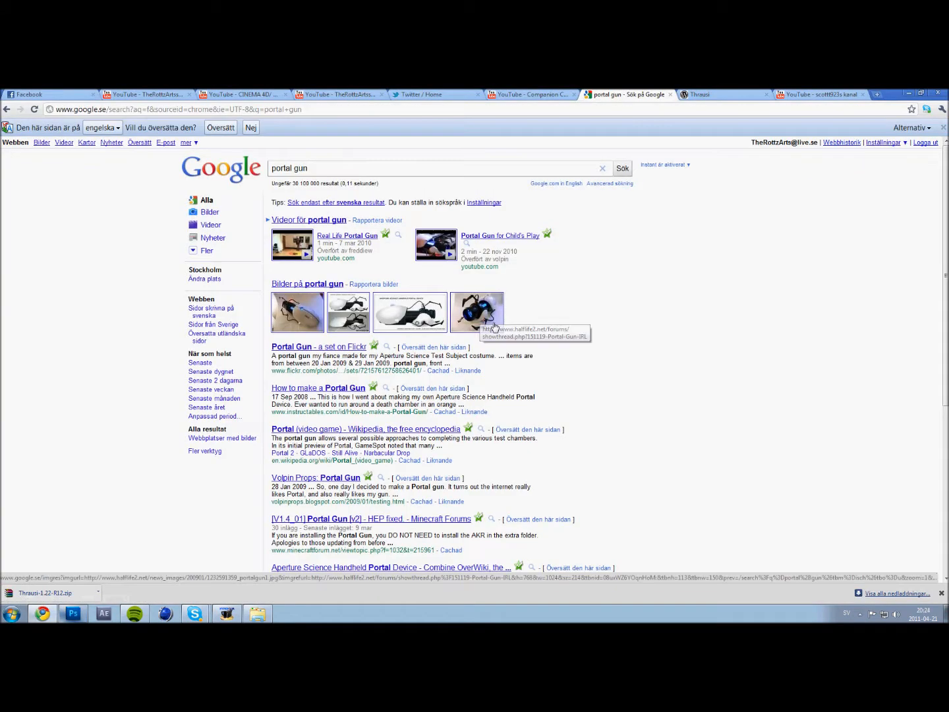
click(72, 615)
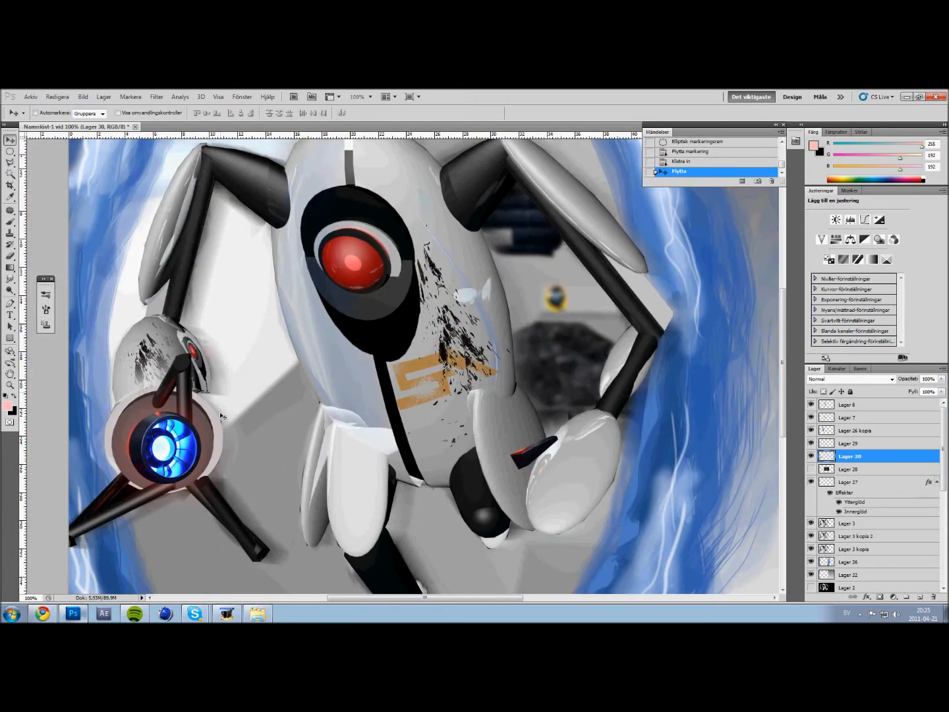